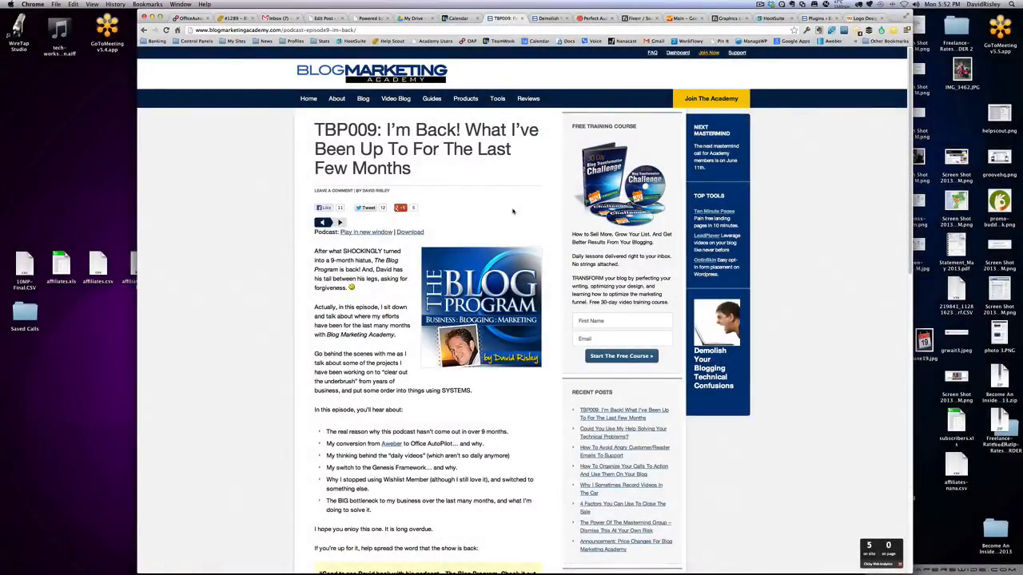
mouse_move(465, 99)
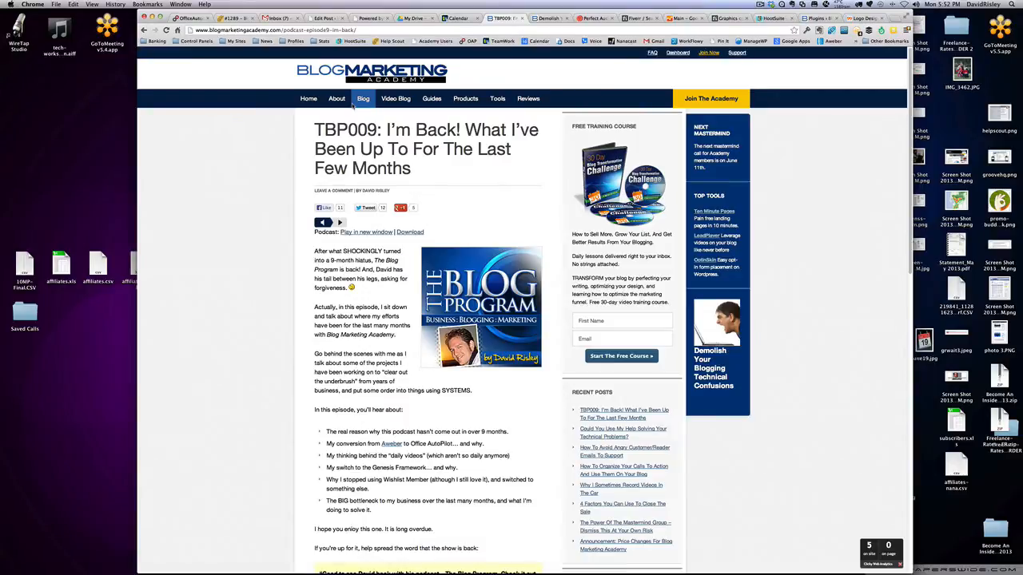
mouse_move(280, 171)
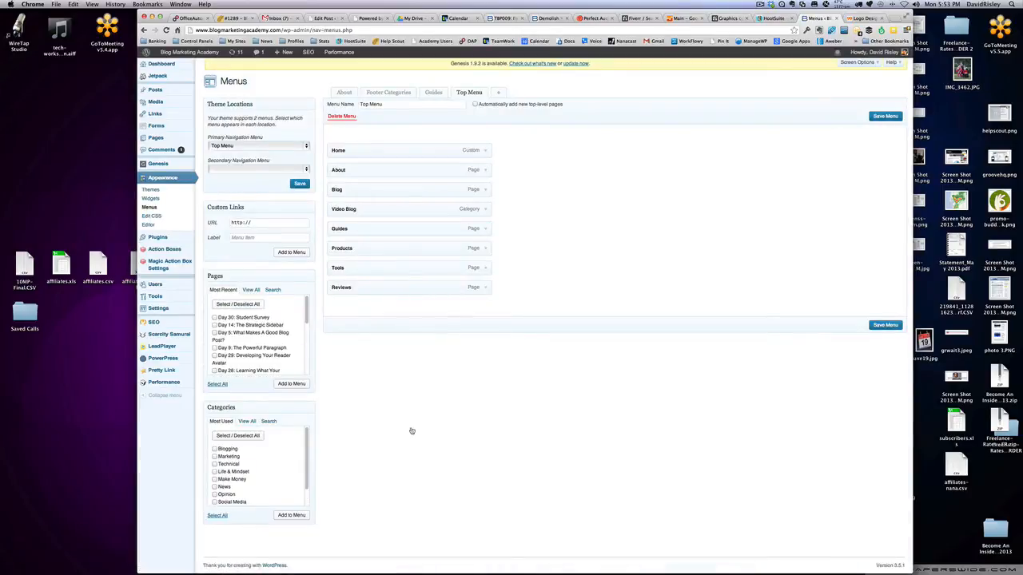
mouse_move(745, 111)
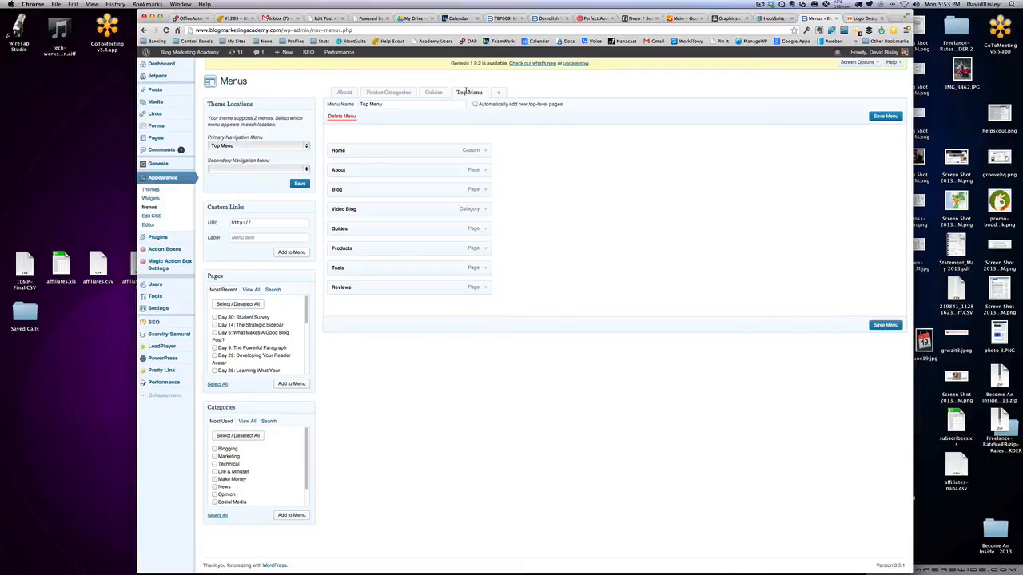
mouse_move(368, 176)
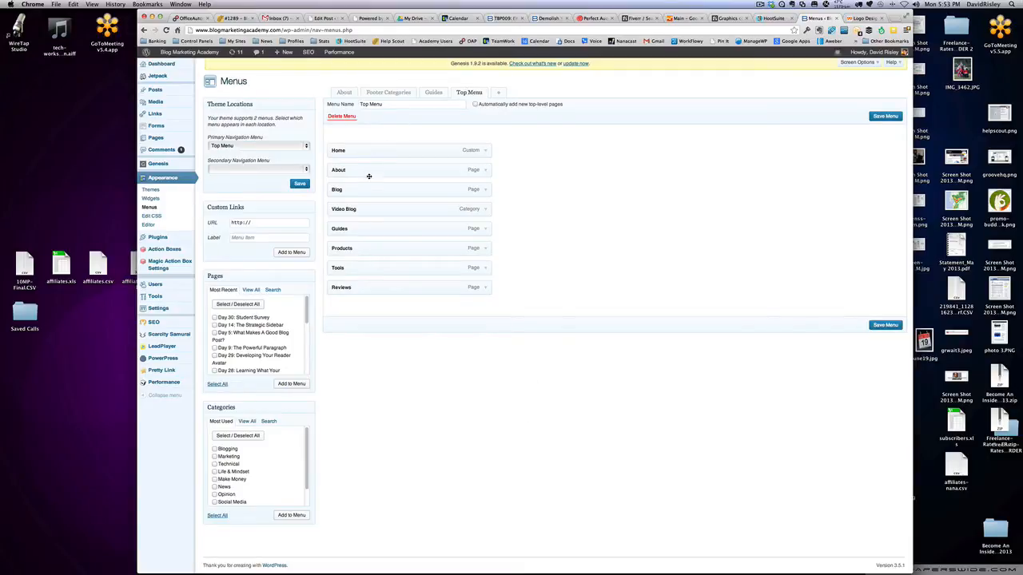
mouse_move(373, 383)
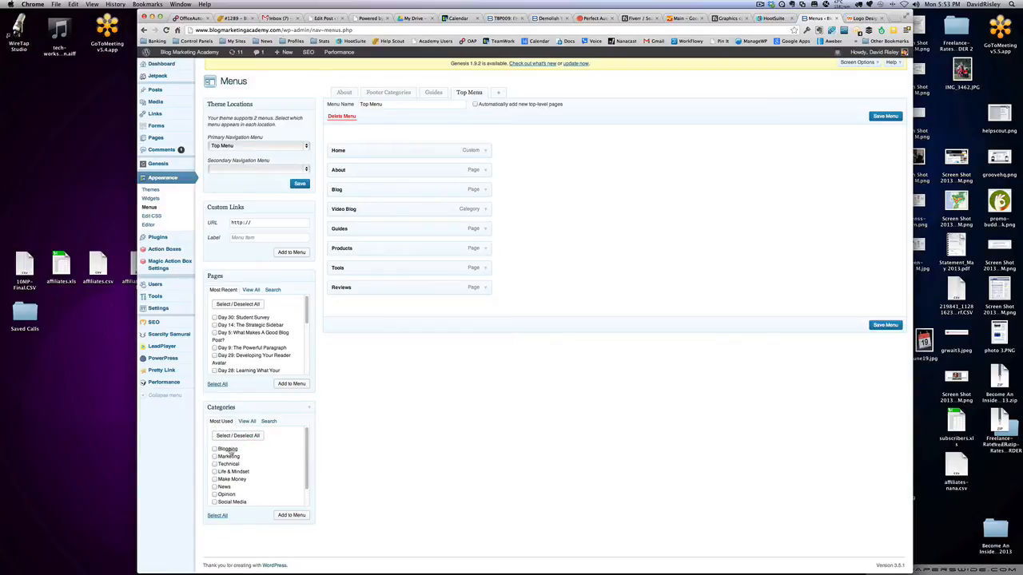
- Discard unsaved changes and create an empty menu named 'Test Menu'
click(267, 223)
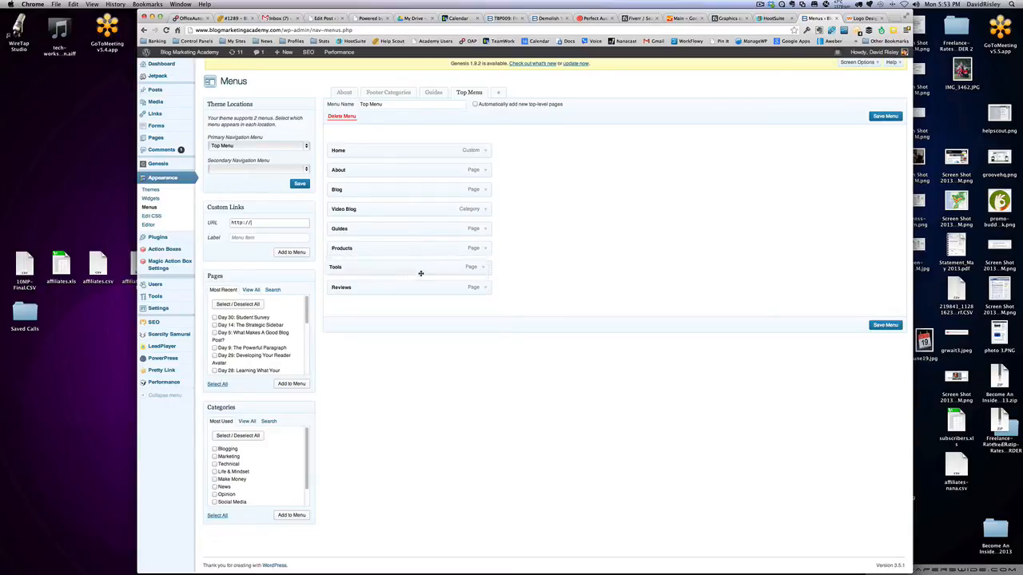
mouse_move(573, 265)
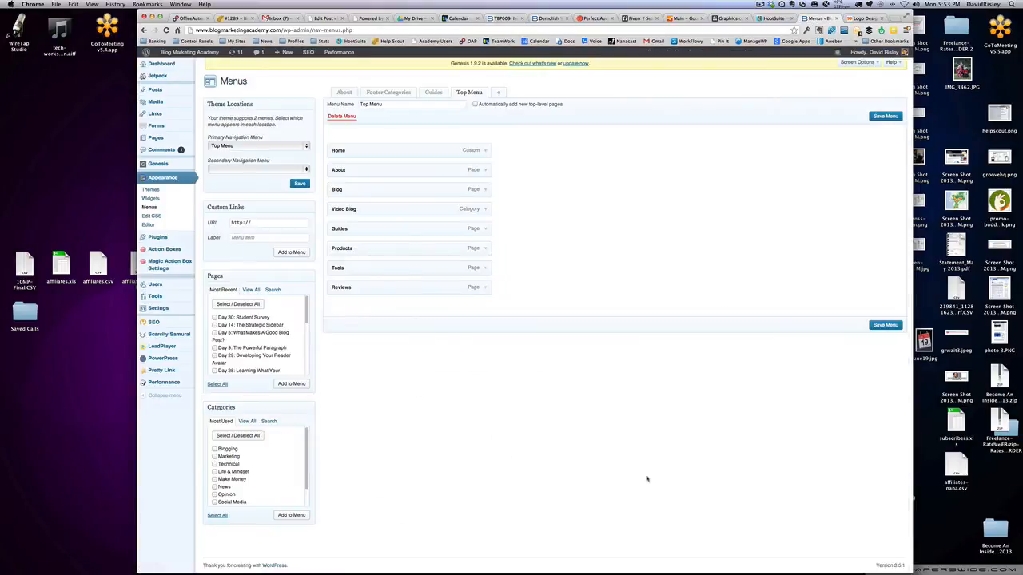
mouse_move(639, 502)
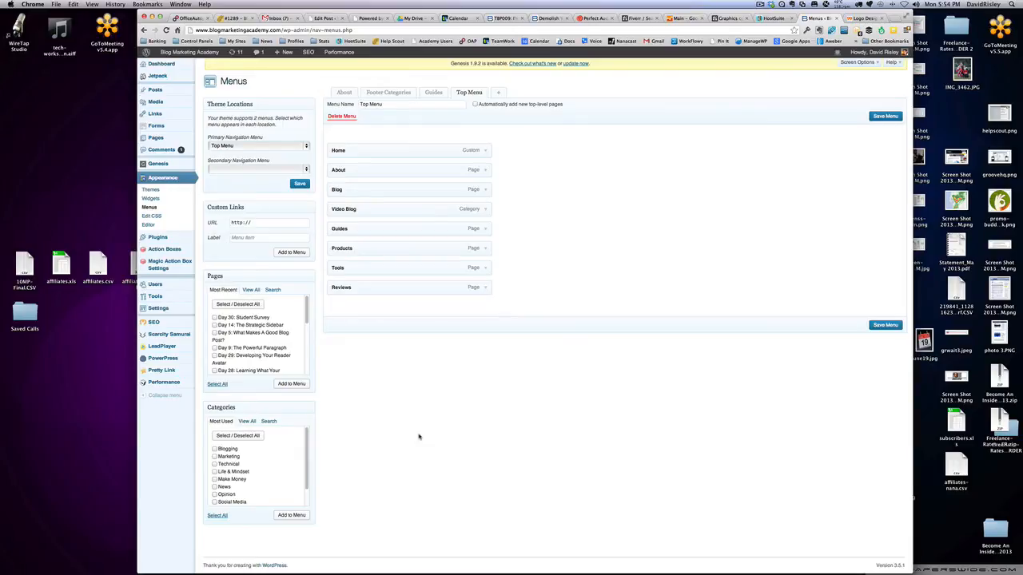
mouse_move(433, 427)
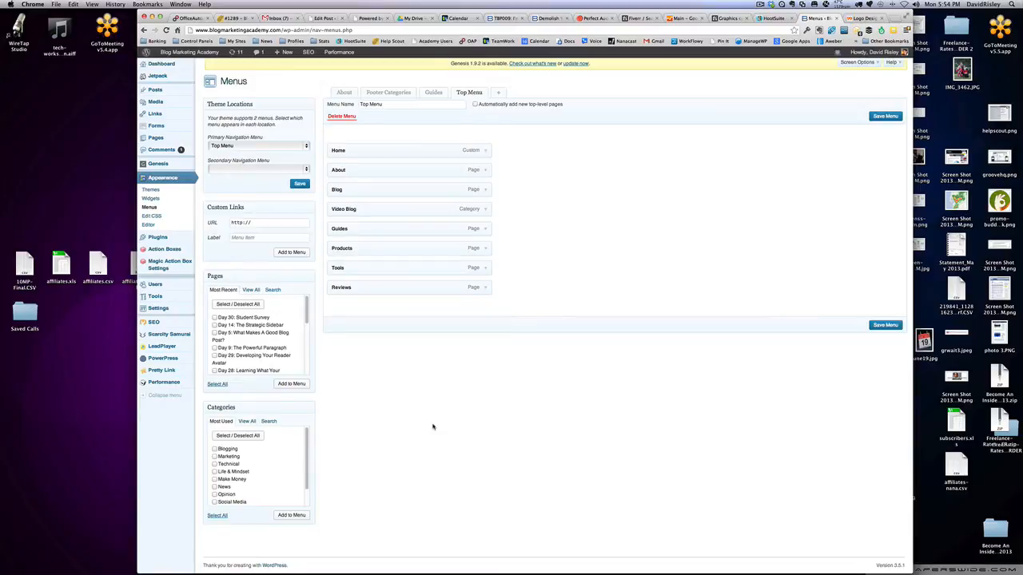
mouse_move(521, 427)
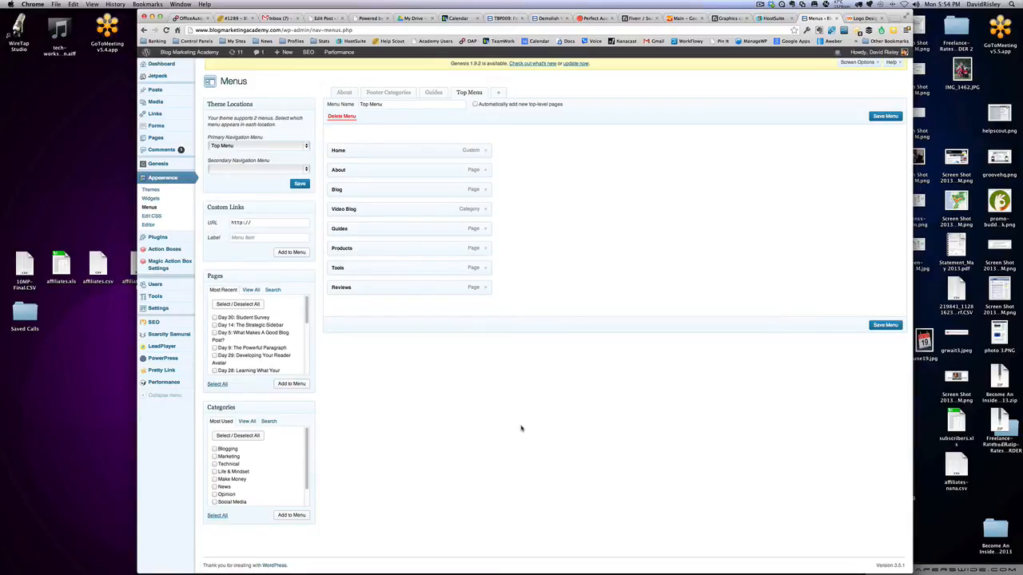
mouse_move(521, 462)
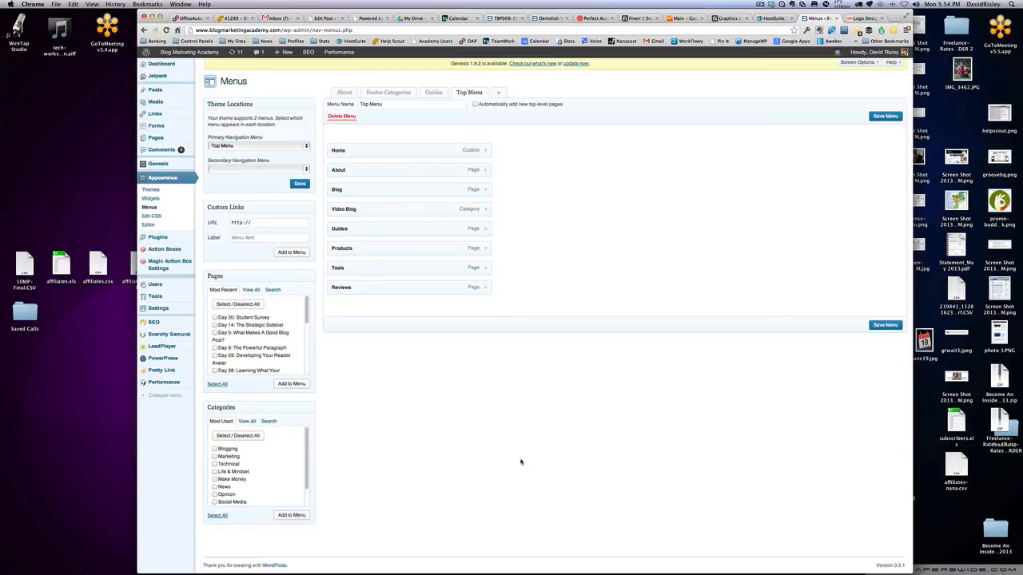
mouse_move(617, 240)
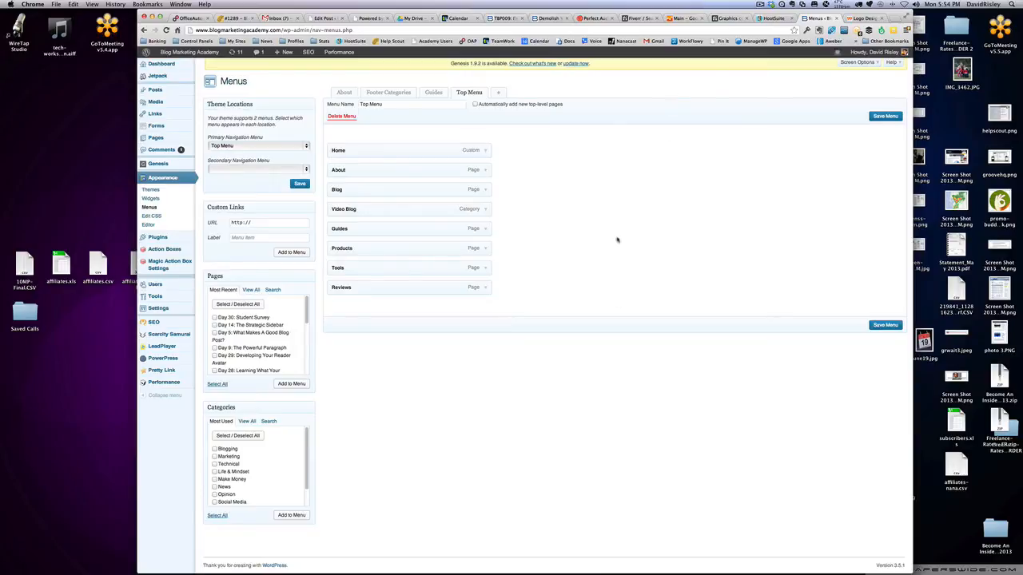
mouse_move(415, 390)
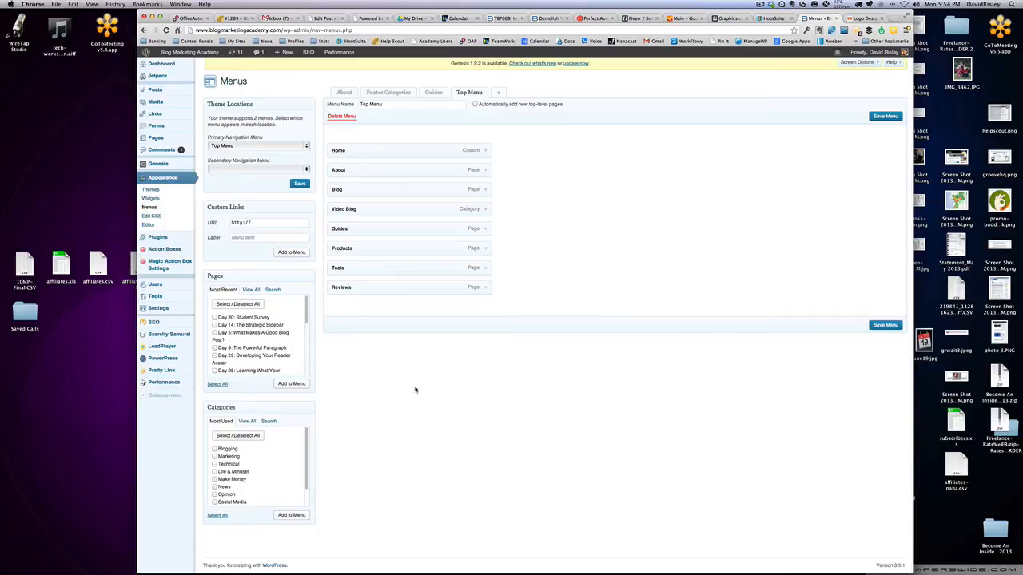
mouse_move(640, 179)
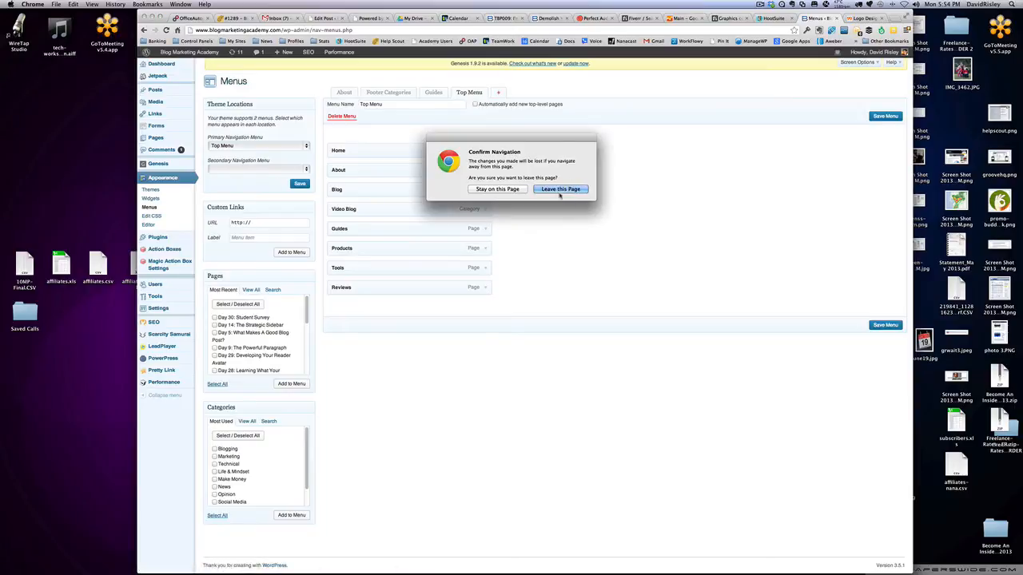
click(560, 188)
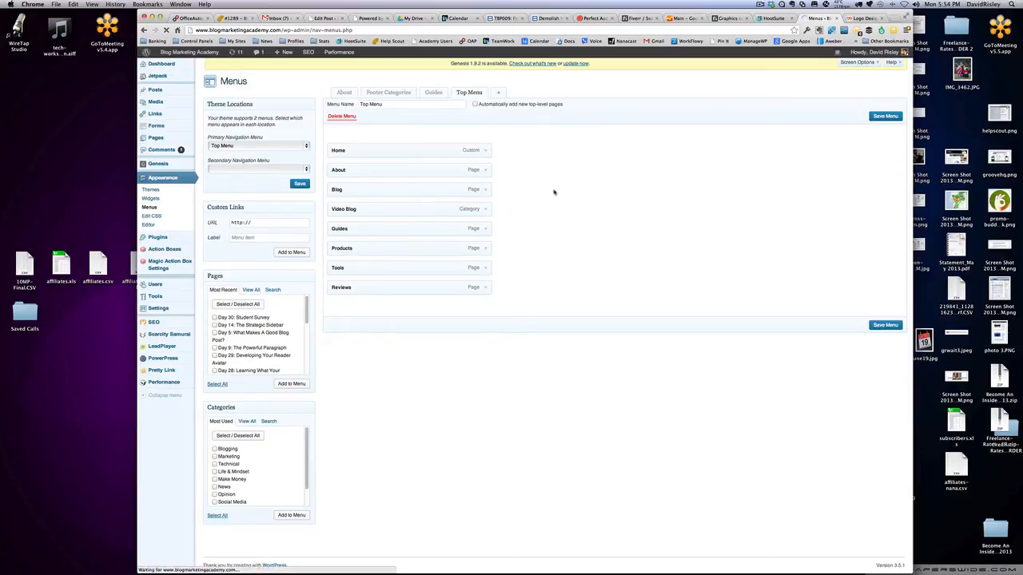
click(498, 92)
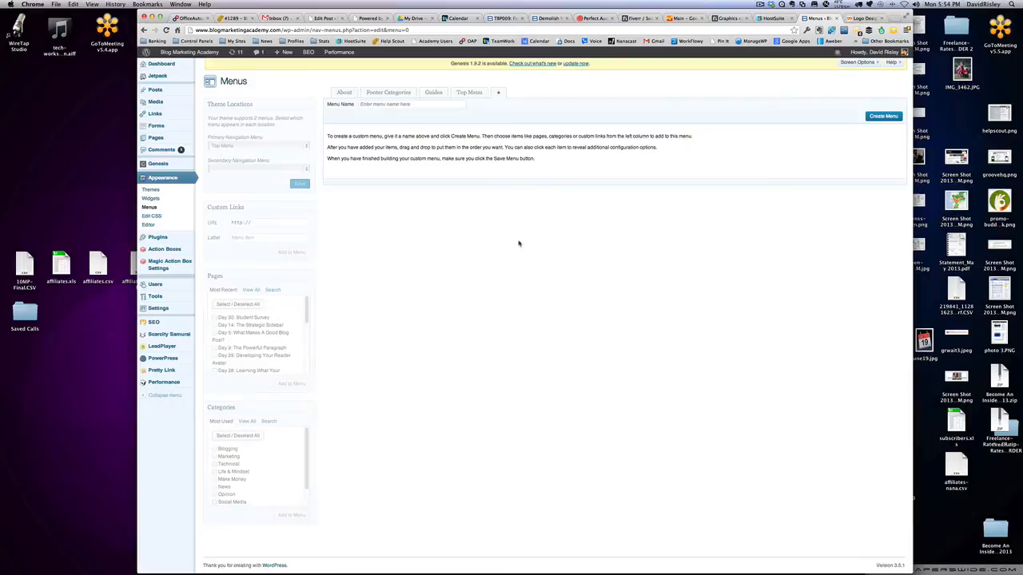
click(412, 104)
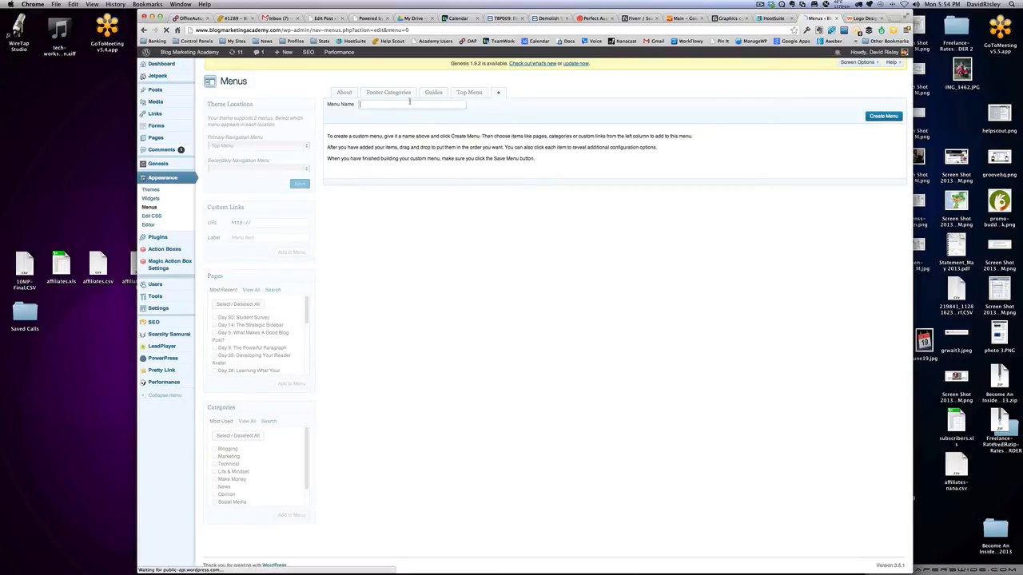
text(Test)
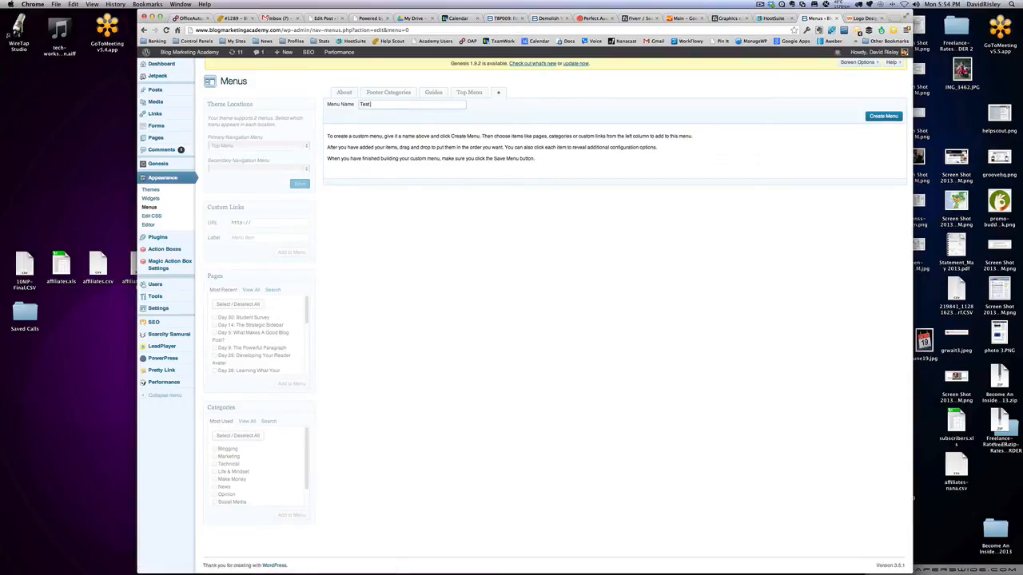
text(Menu)
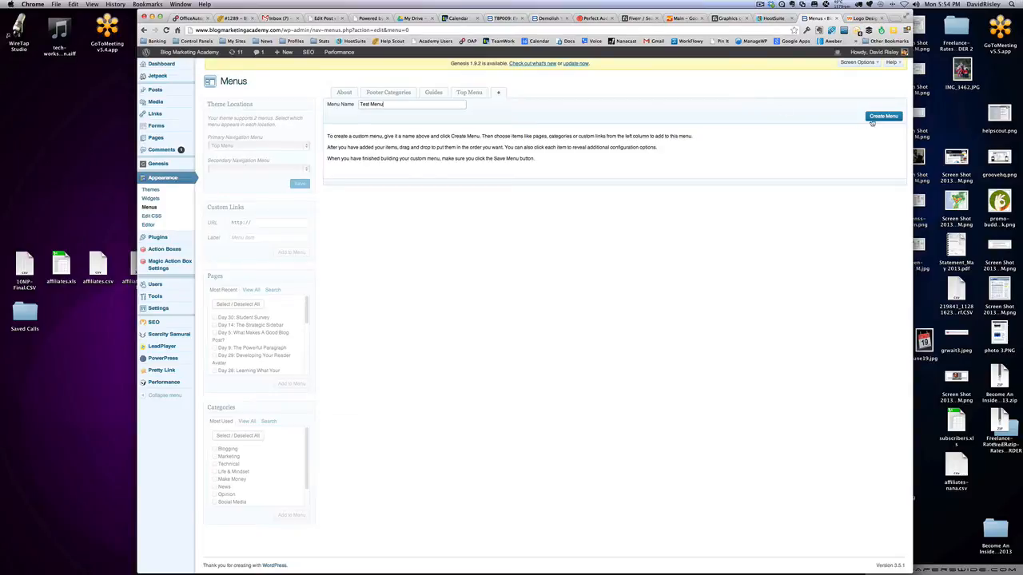
click(883, 116)
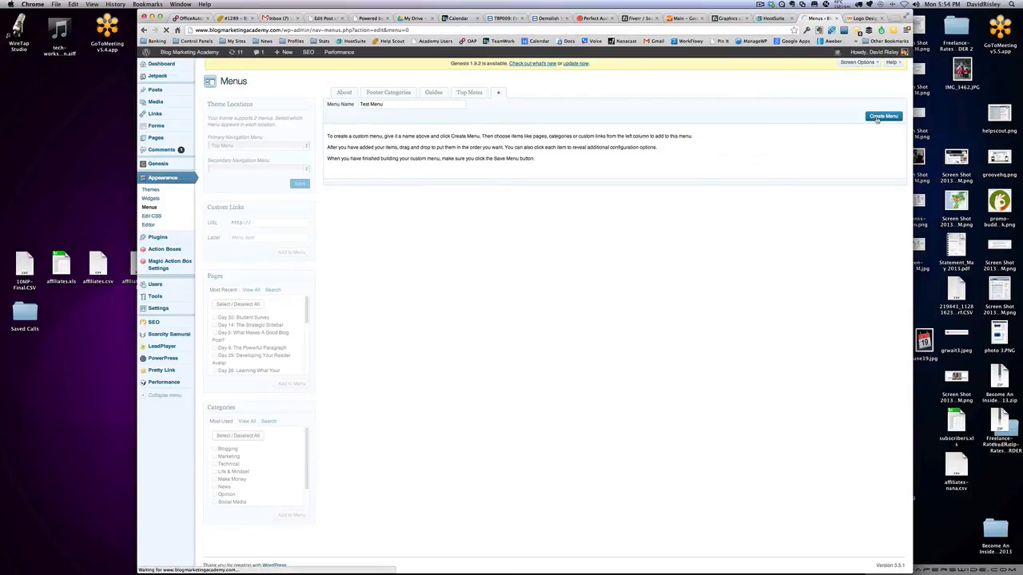
click(883, 116)
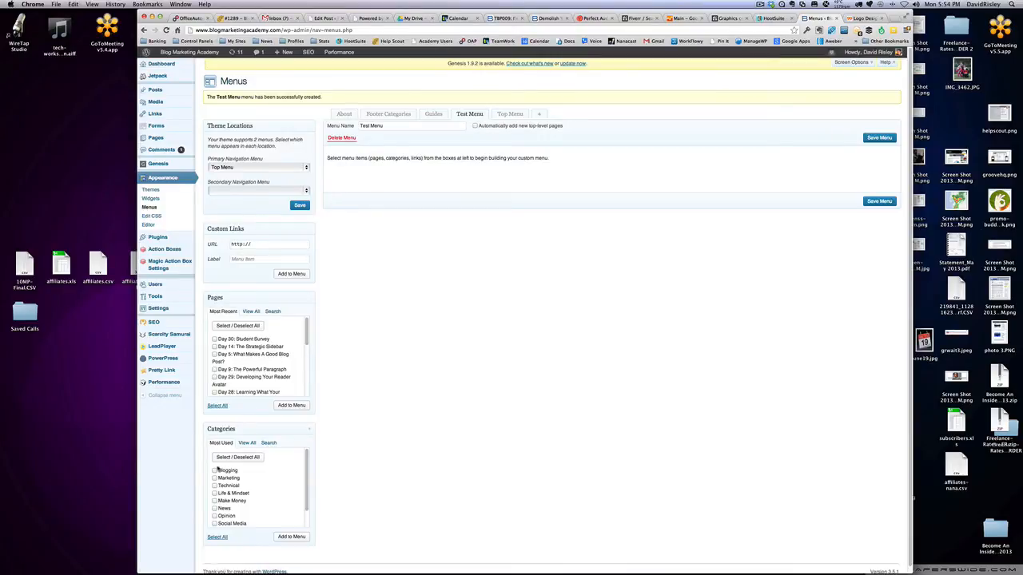
- Add the Blogging category and a custom 'Home' link, place Home above Blogging, and save
click(214, 469)
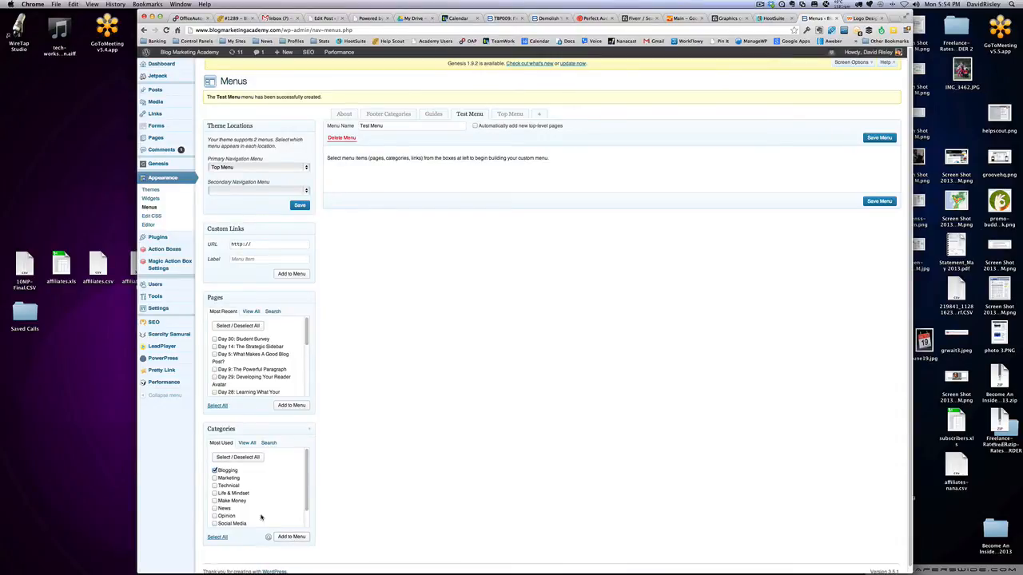
click(290, 536)
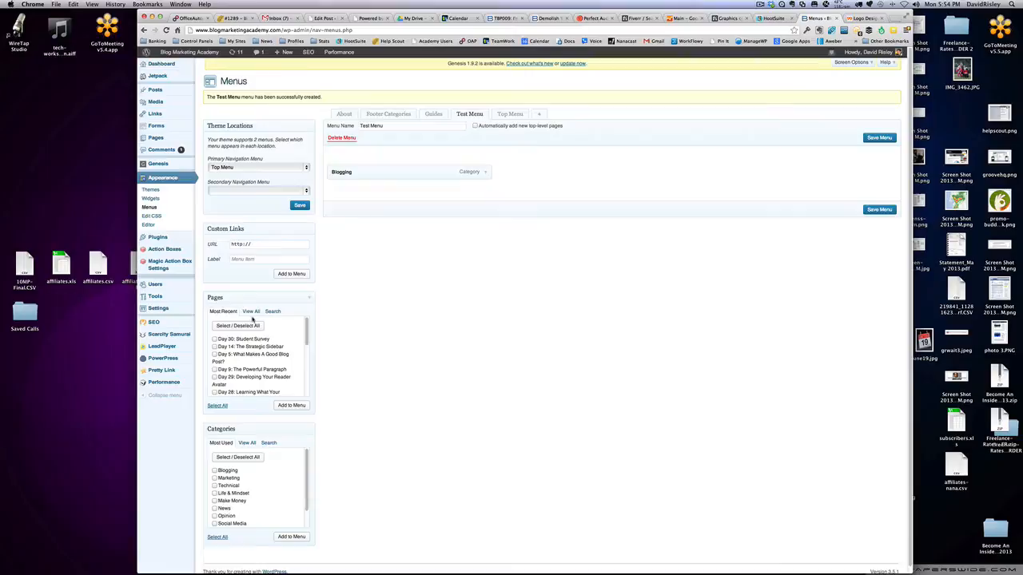
click(264, 244)
text(www.blog.com)
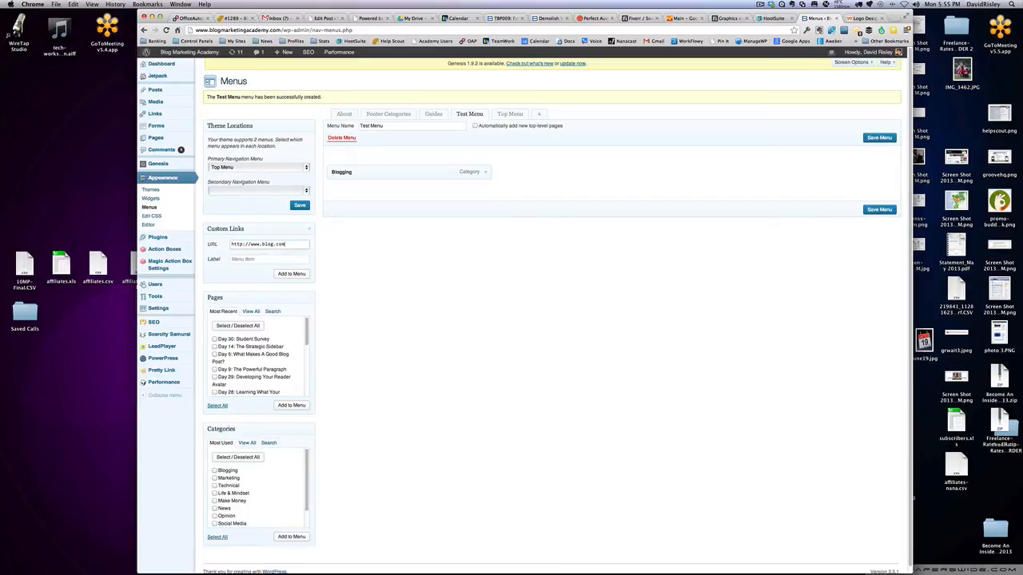
click(268, 259)
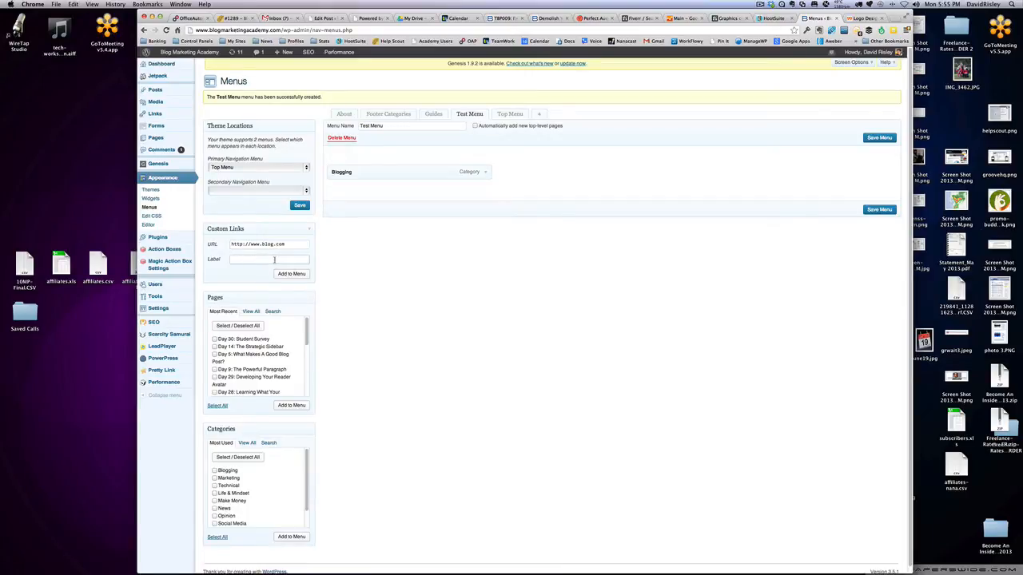
text(Home)
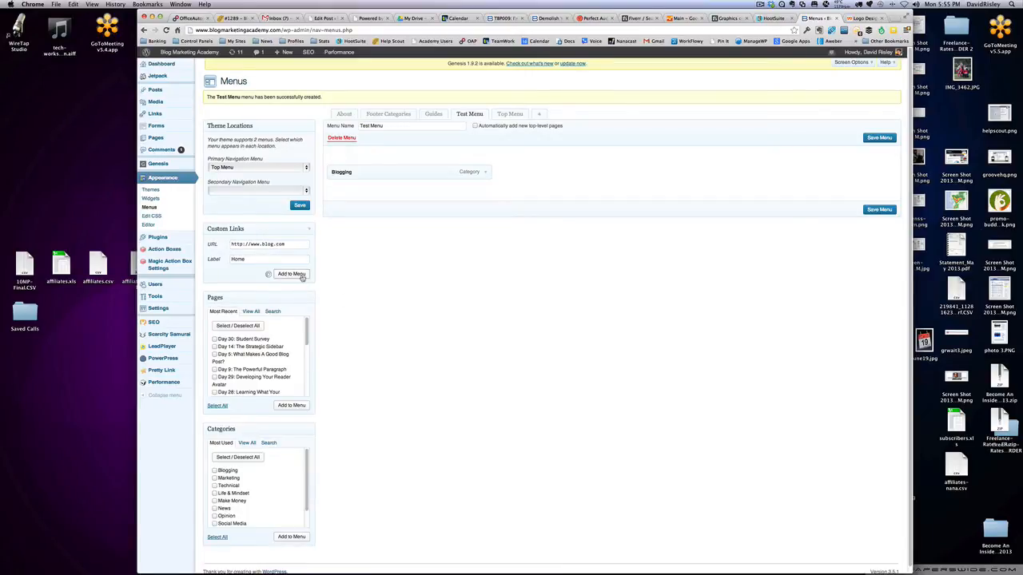
click(291, 274)
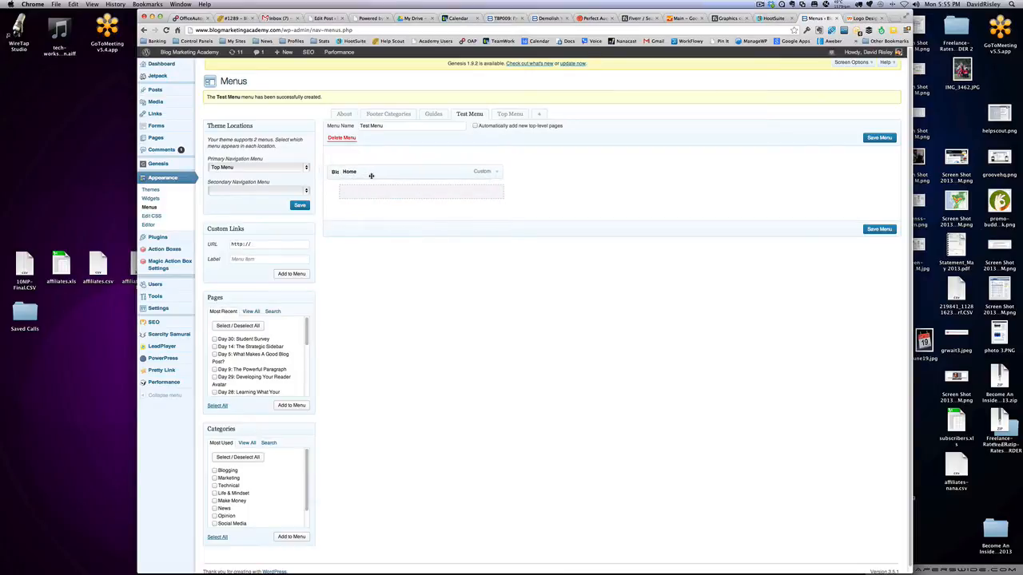
click(290, 536)
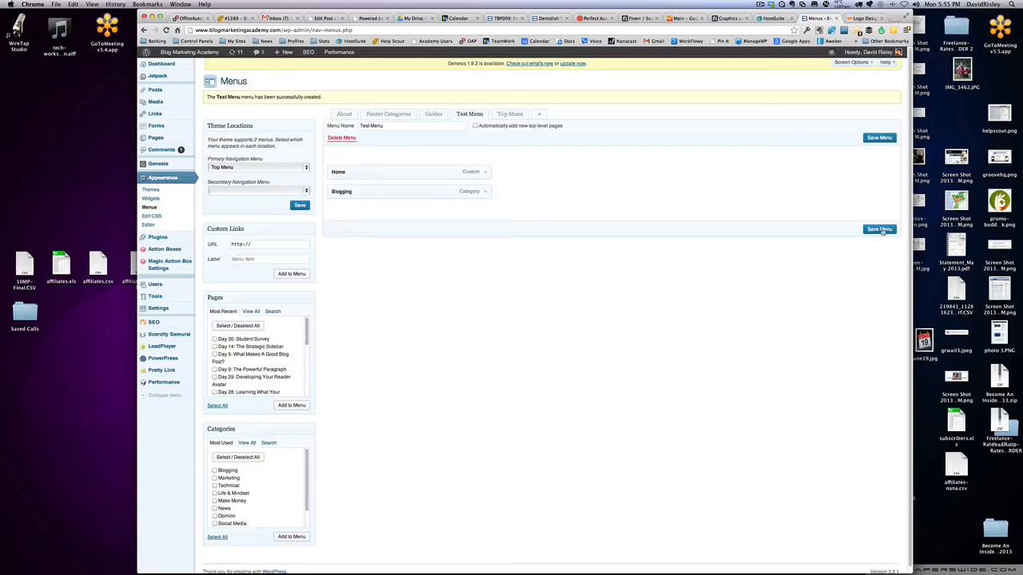
click(879, 230)
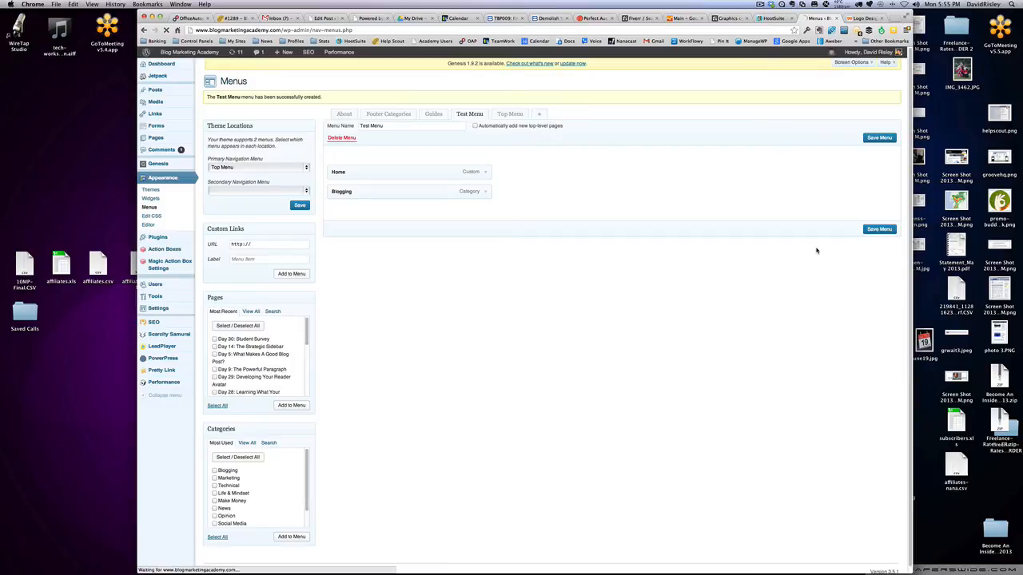
mouse_move(771, 285)
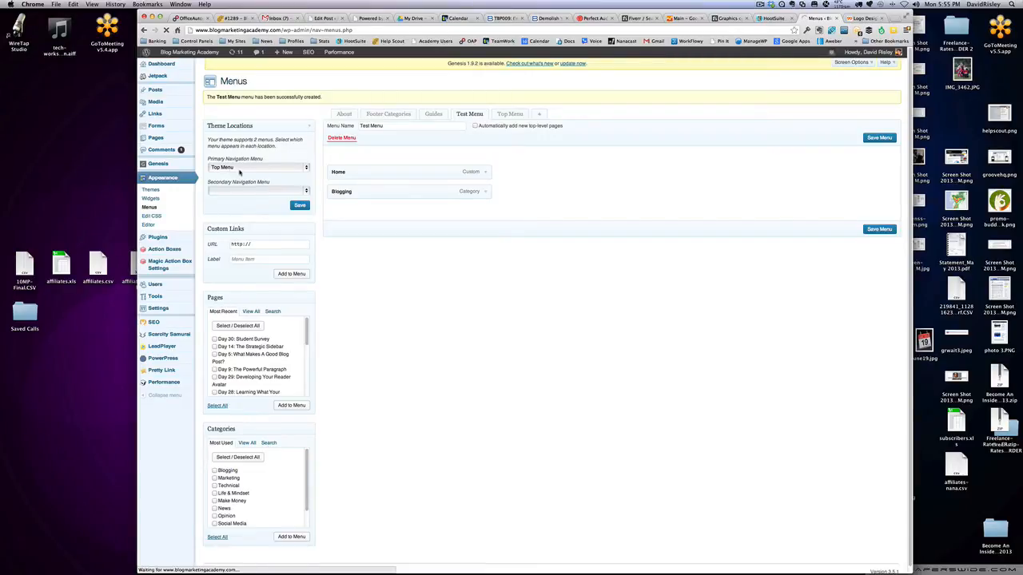
- Wait for the 'Test Menu has been updated' confirmation notice
click(255, 168)
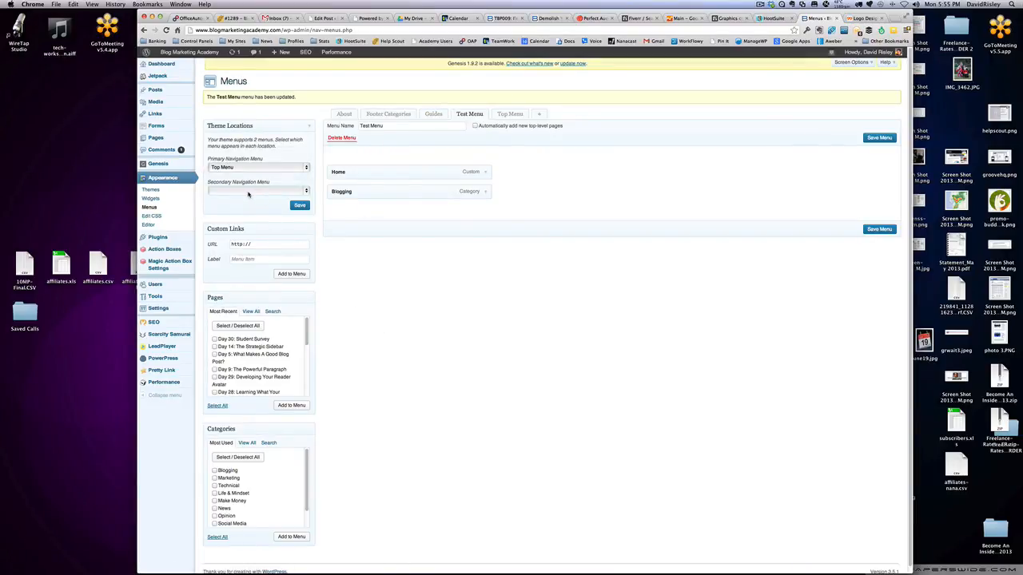
mouse_move(684, 126)
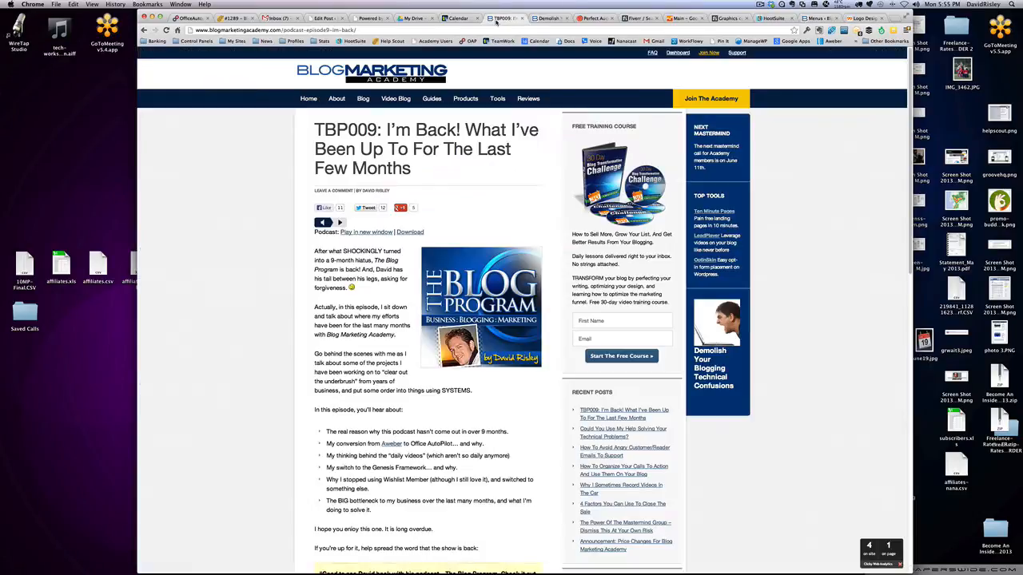
- Switch to the live podcast episode post and navigate to the Guides page
click(431, 99)
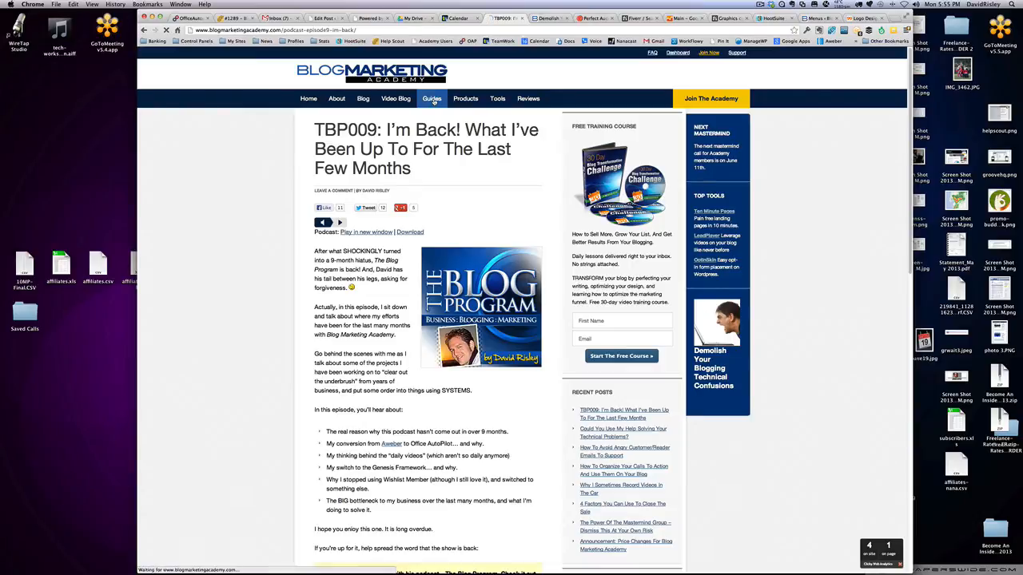
click(431, 99)
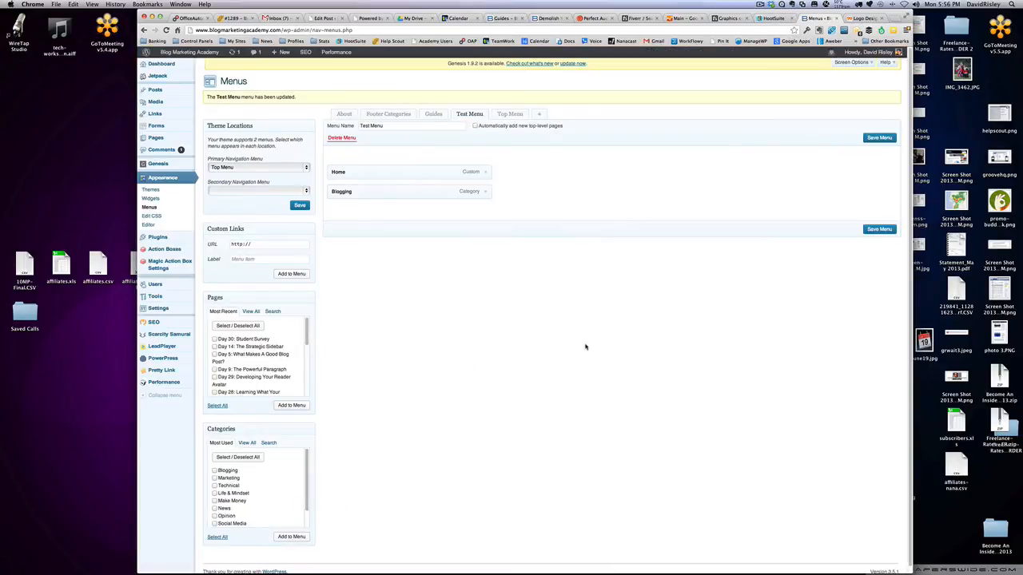
mouse_move(456, 309)
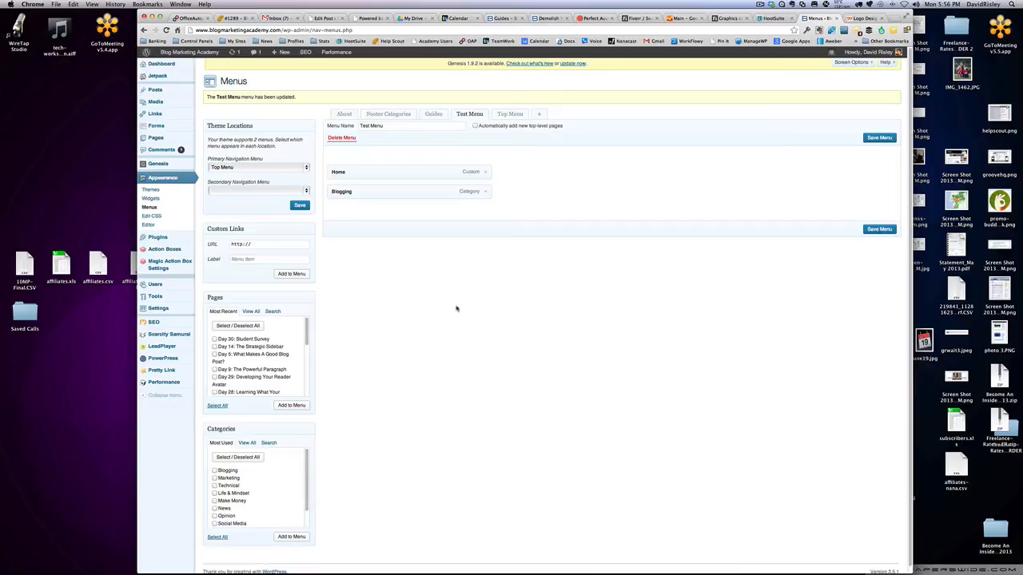
mouse_move(230, 406)
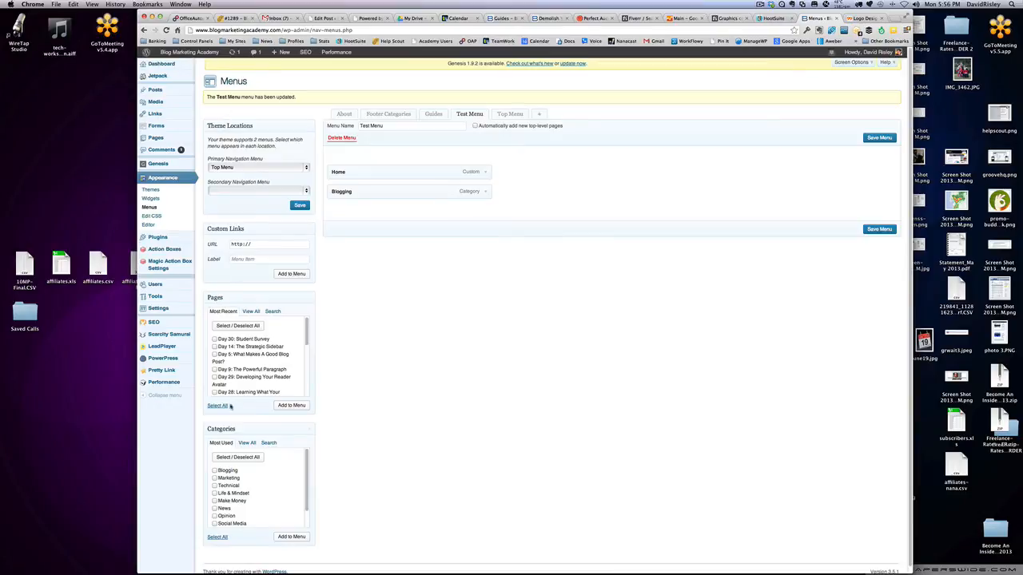
mouse_move(472, 505)
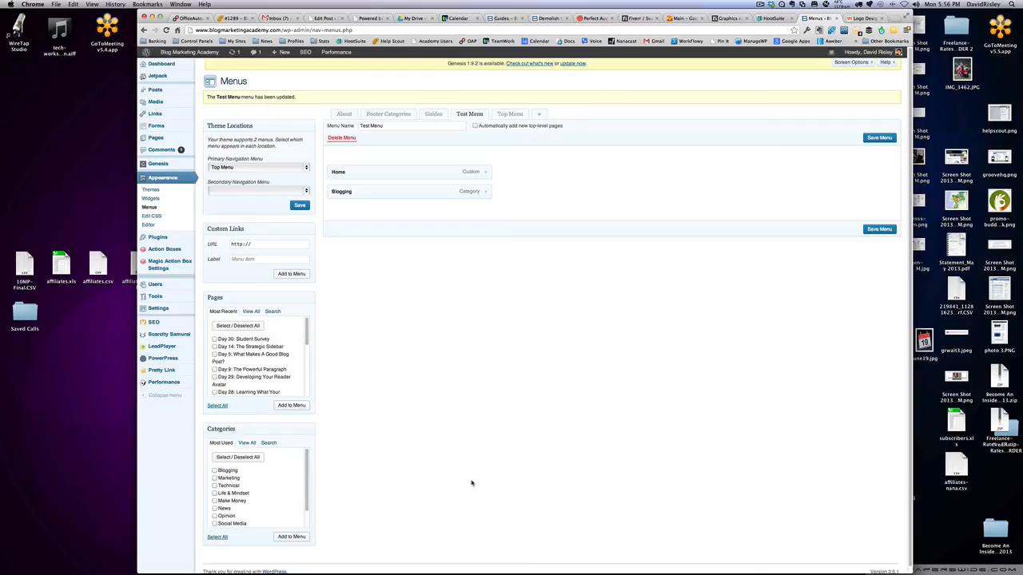
mouse_move(444, 437)
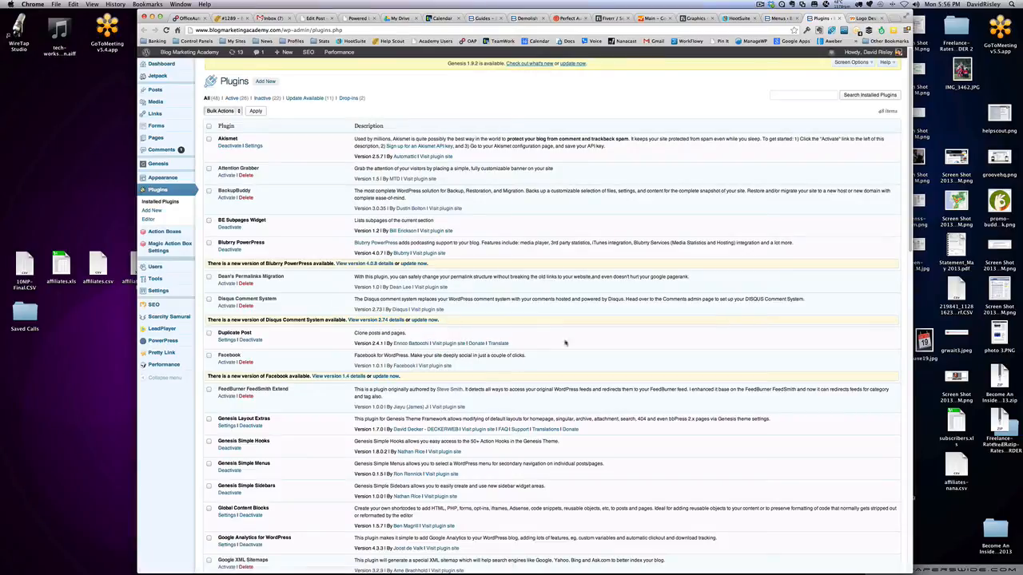
- Scroll the installed plugins list and highlight the Genesis Simple Menus plugin name
scroll(down, 3)
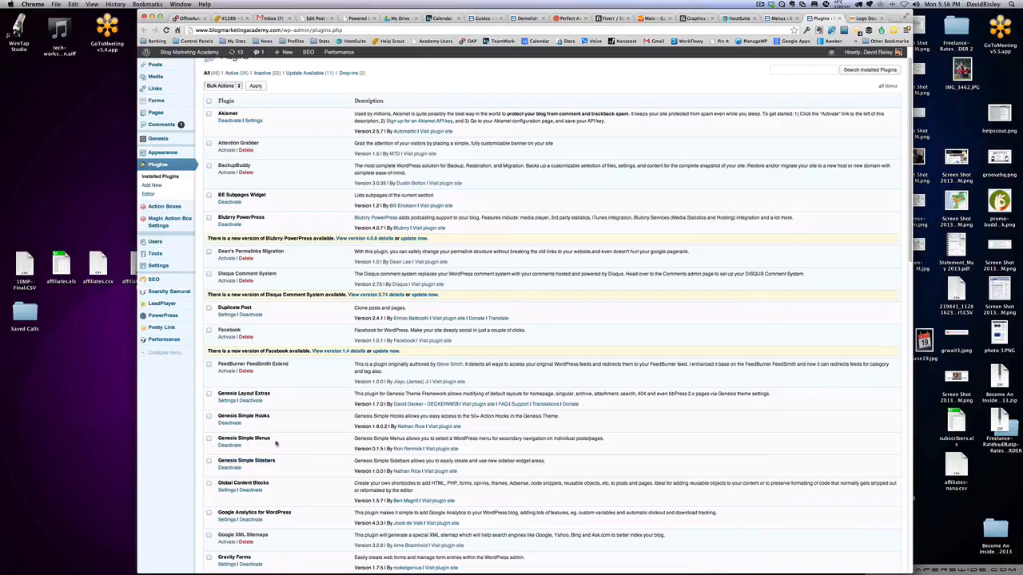
double_click(243, 438)
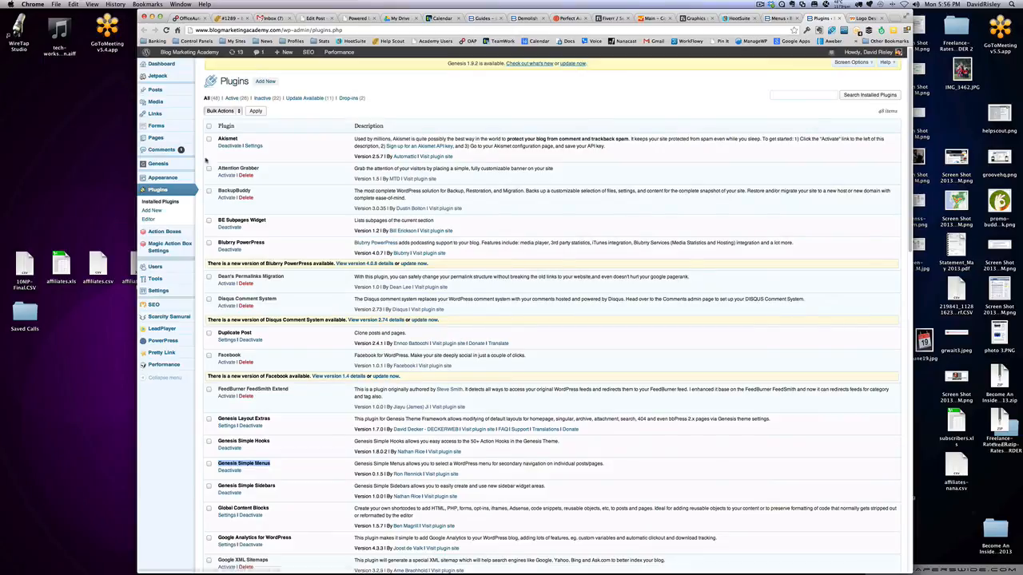
mouse_move(155, 137)
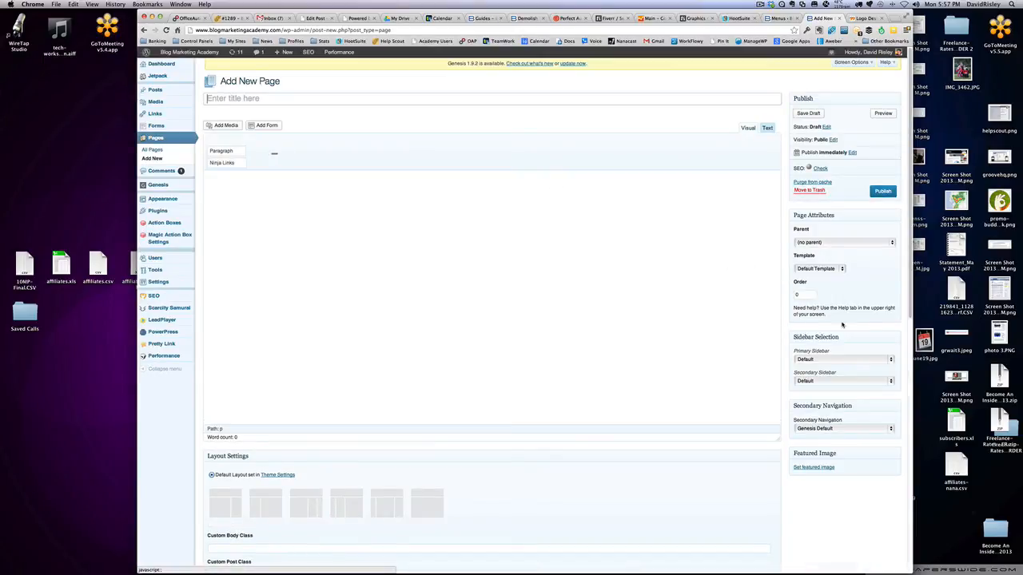
mouse_move(832, 361)
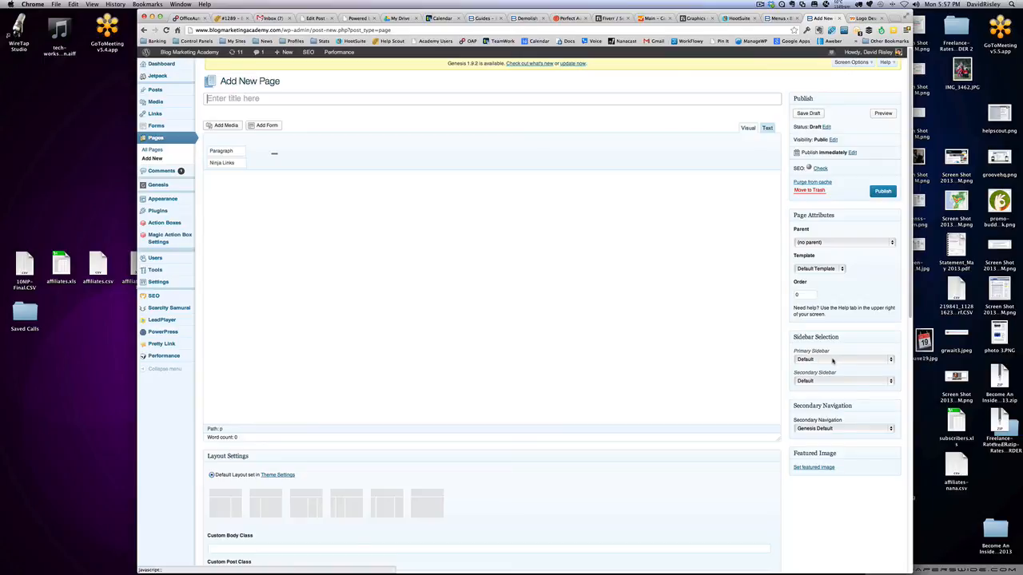
mouse_move(815, 360)
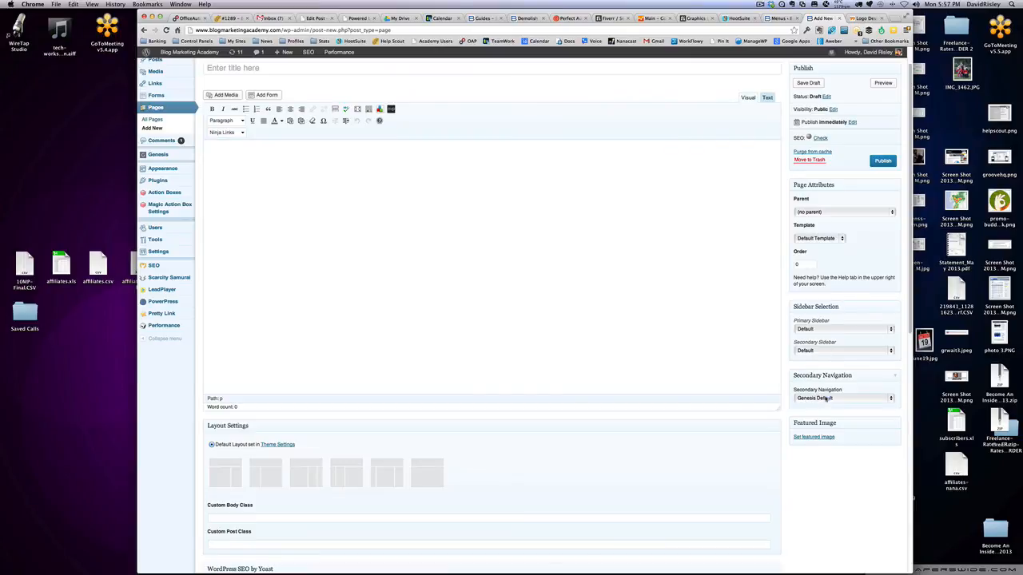
- Browse the new page's Secondary Navigation choices, keep Genesis Default, and return to Menus
click(843, 398)
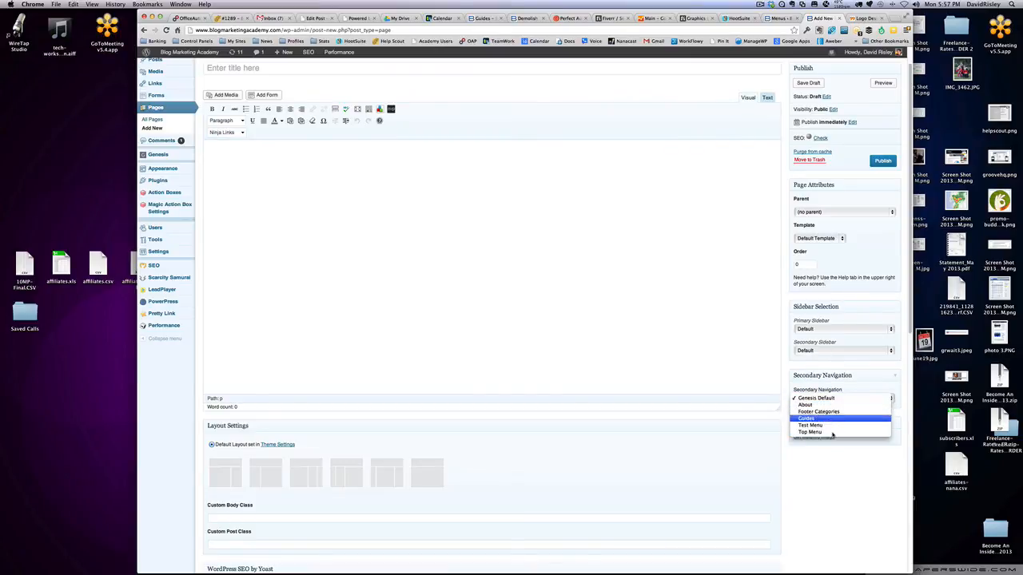
mouse_move(809, 432)
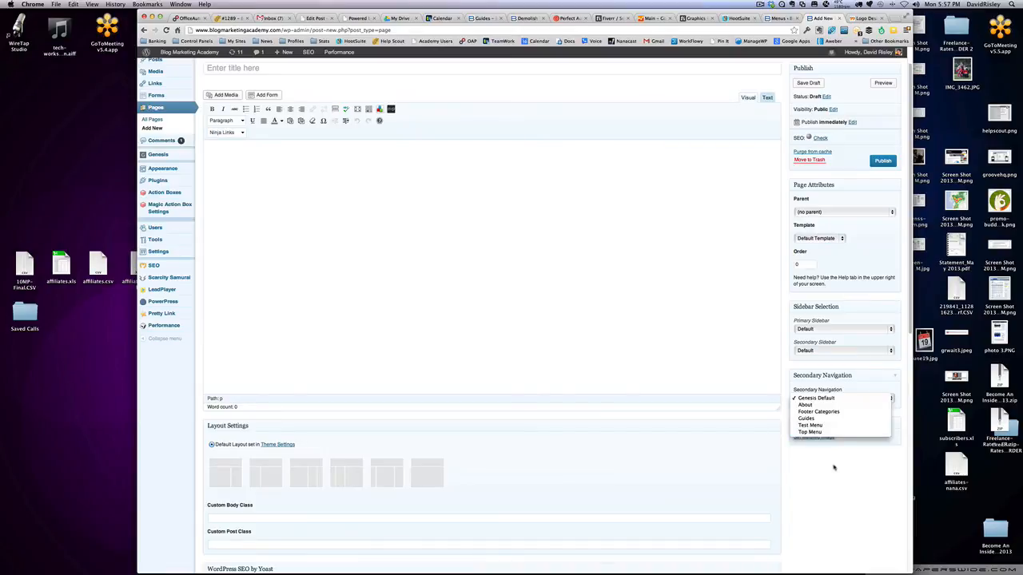
click(816, 398)
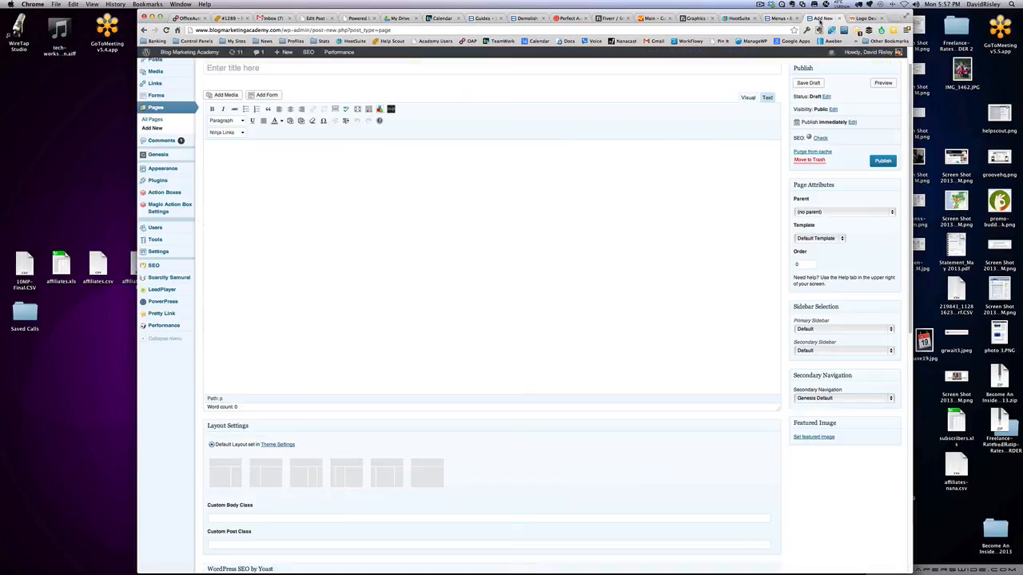
click(843, 398)
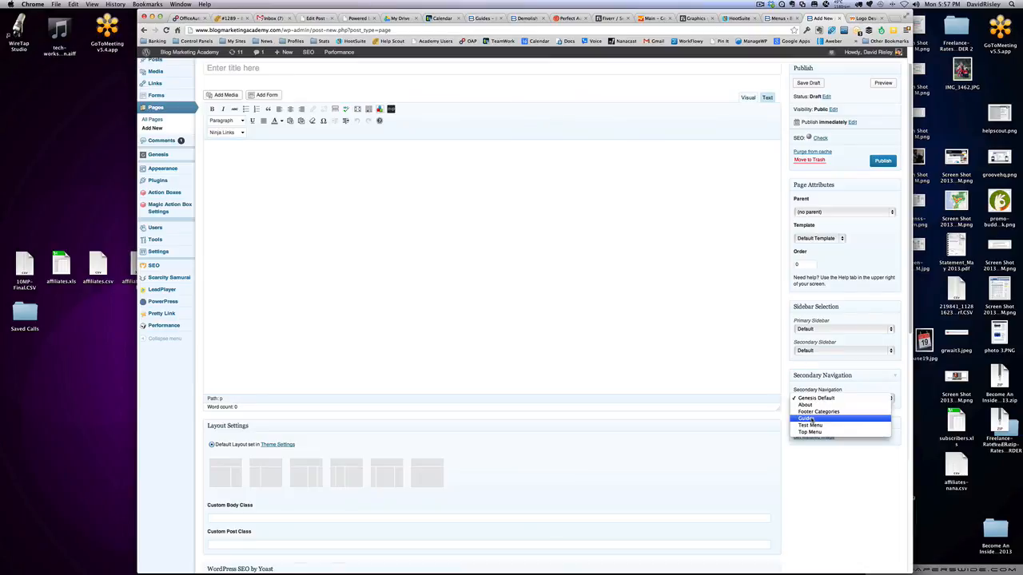
click(839, 398)
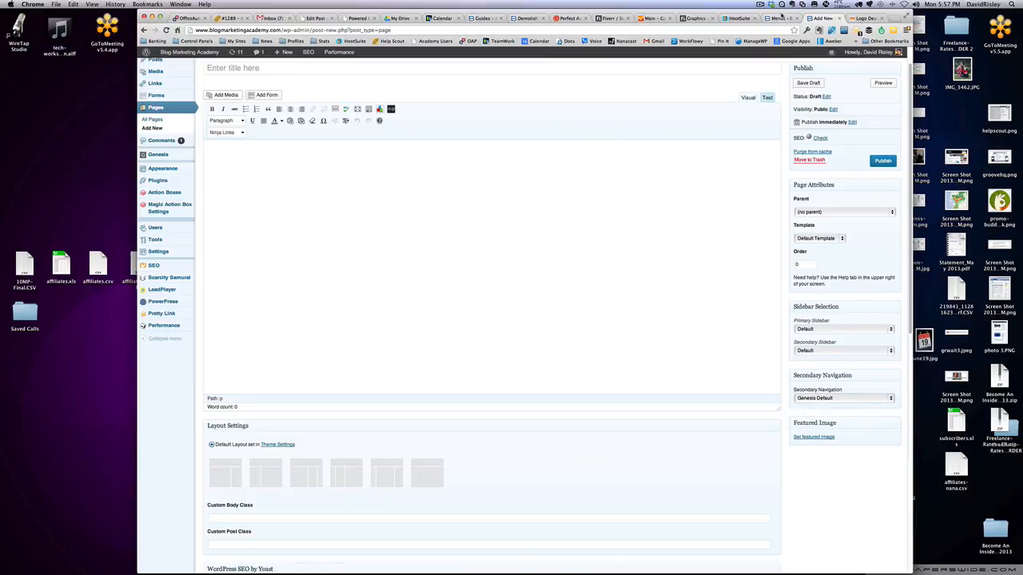
click(163, 178)
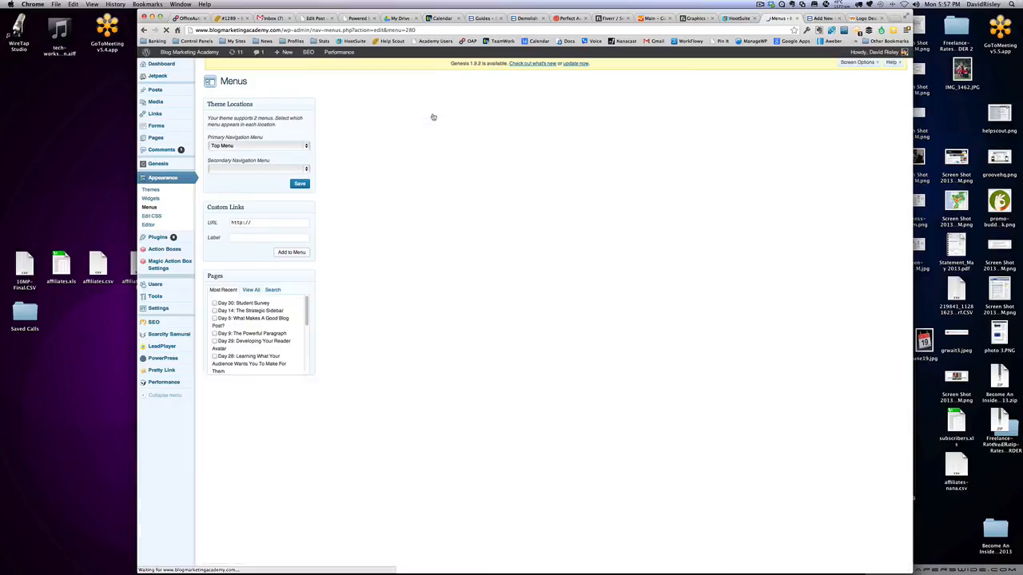
- Open the Guides menu listing Getting Started, List Building and six other pages
click(434, 92)
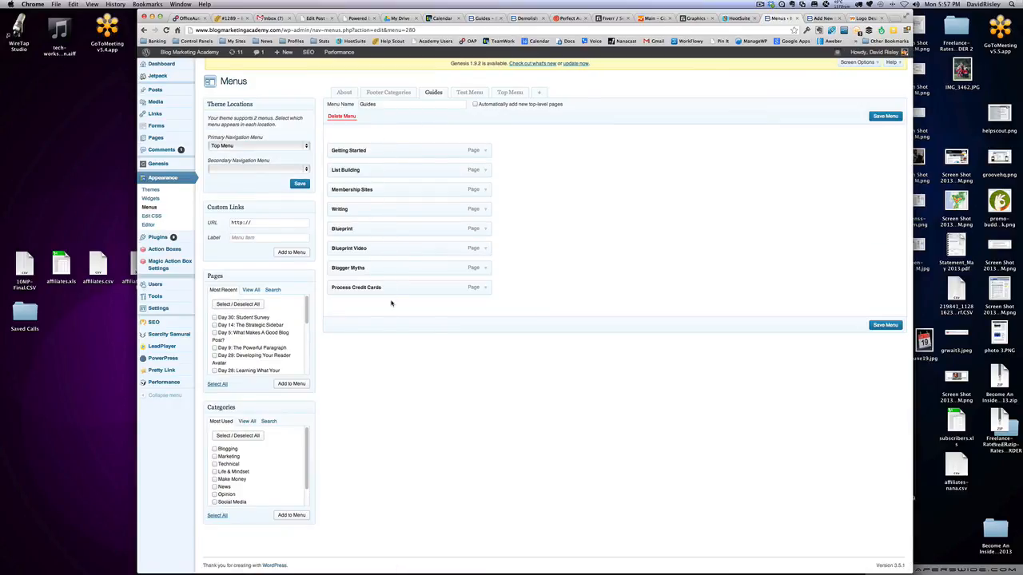
mouse_move(540, 237)
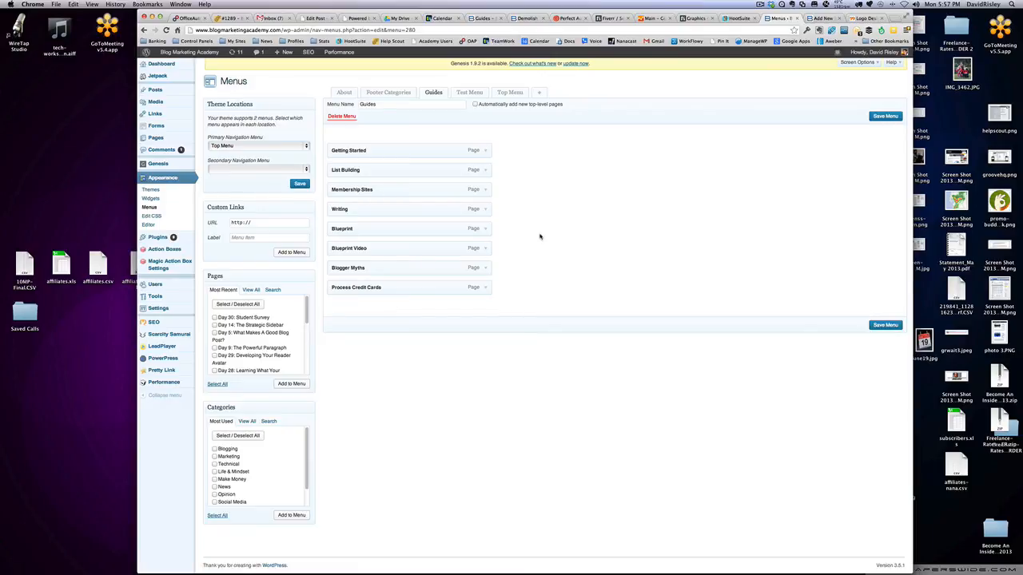
mouse_move(556, 420)
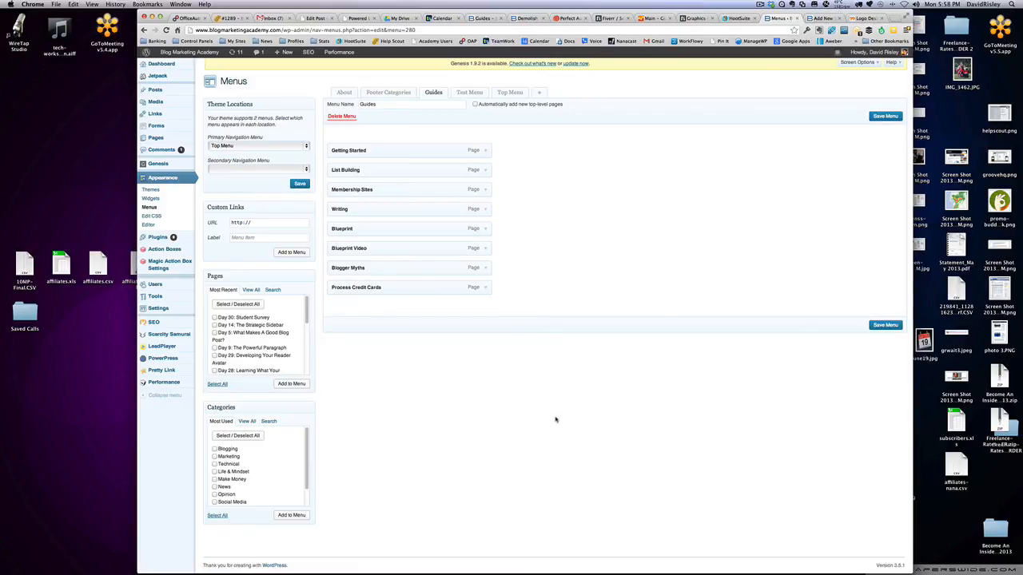